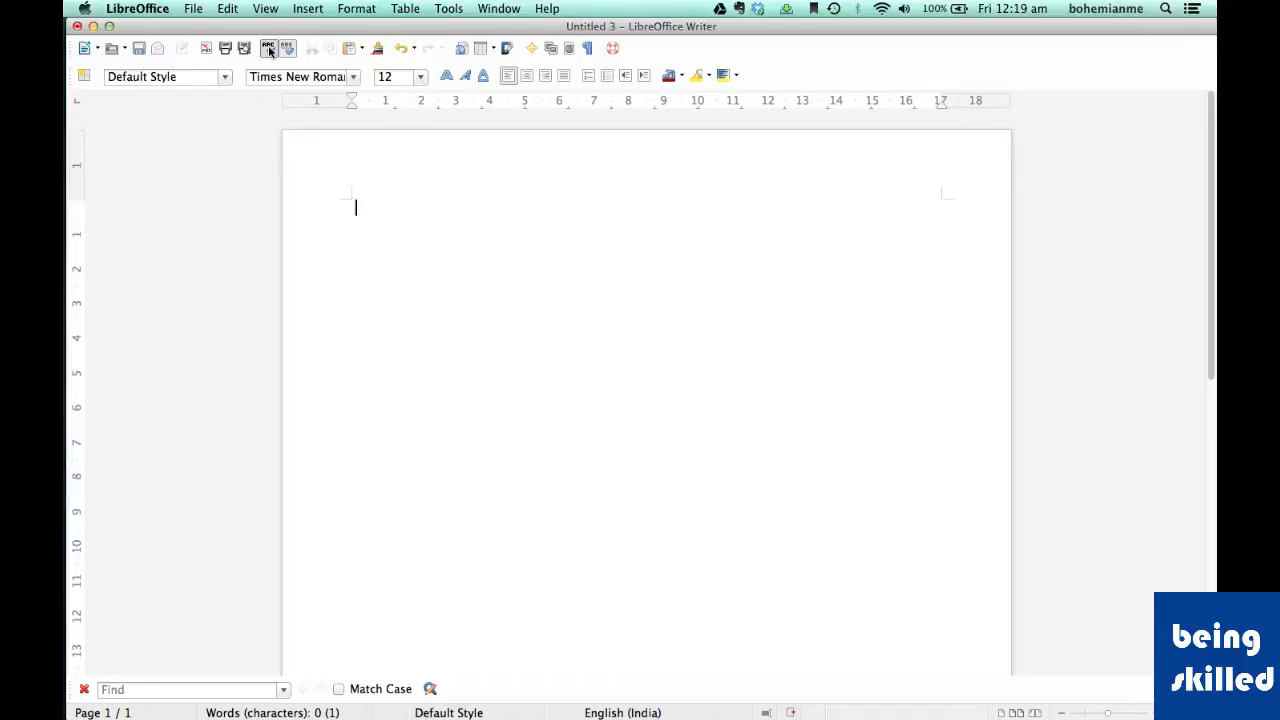
mouse_move(270, 48)
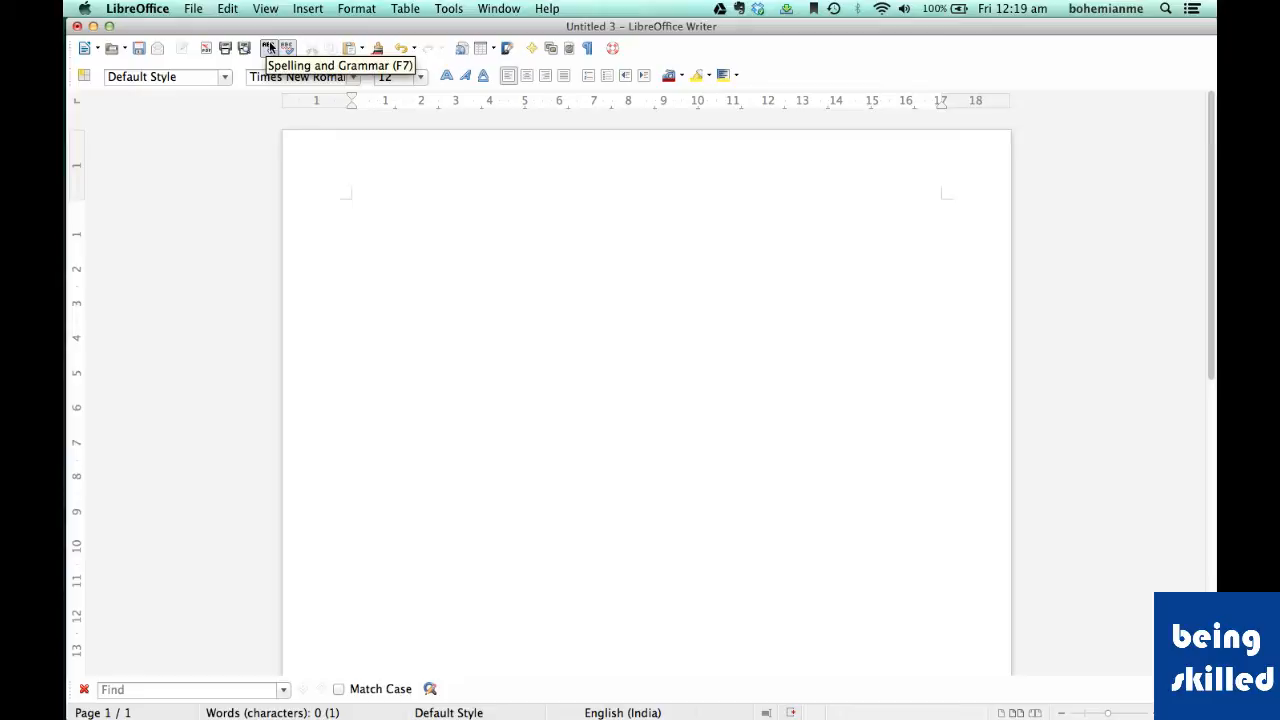
- Run a spelling check on the blank page, then type 'Uygyug uhuh uhiuhu'
click(270, 48)
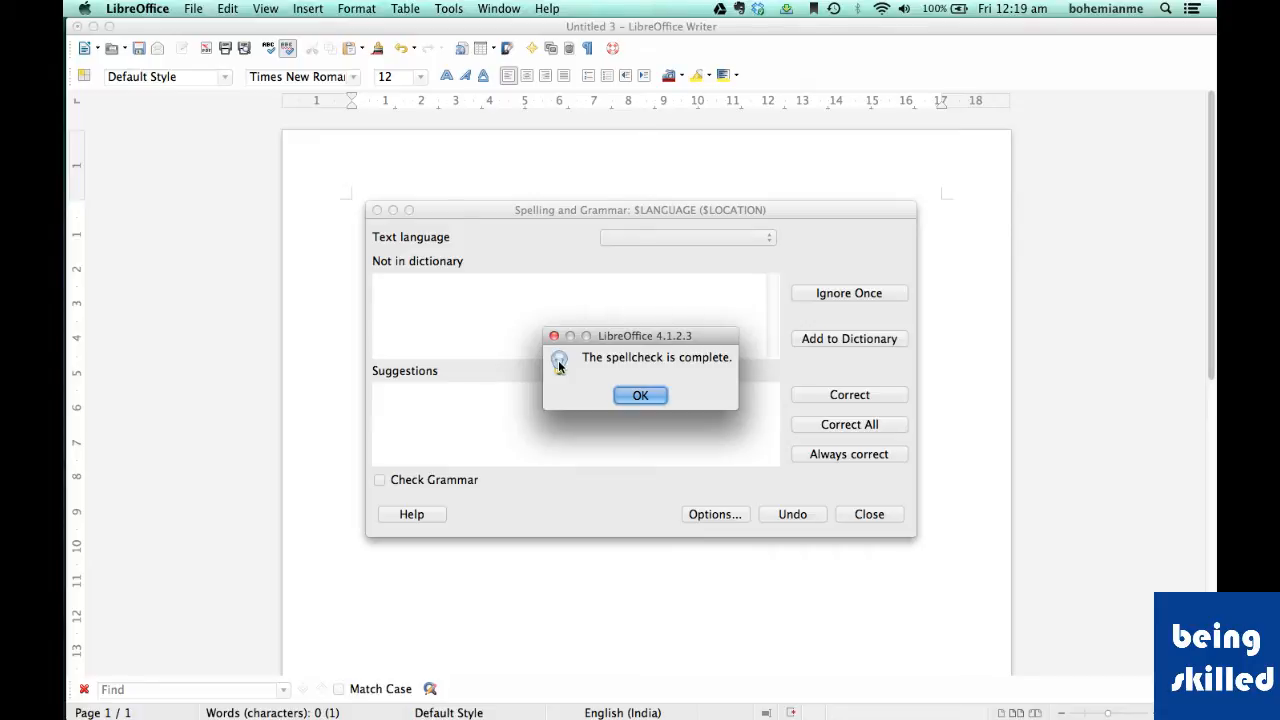
click(640, 395)
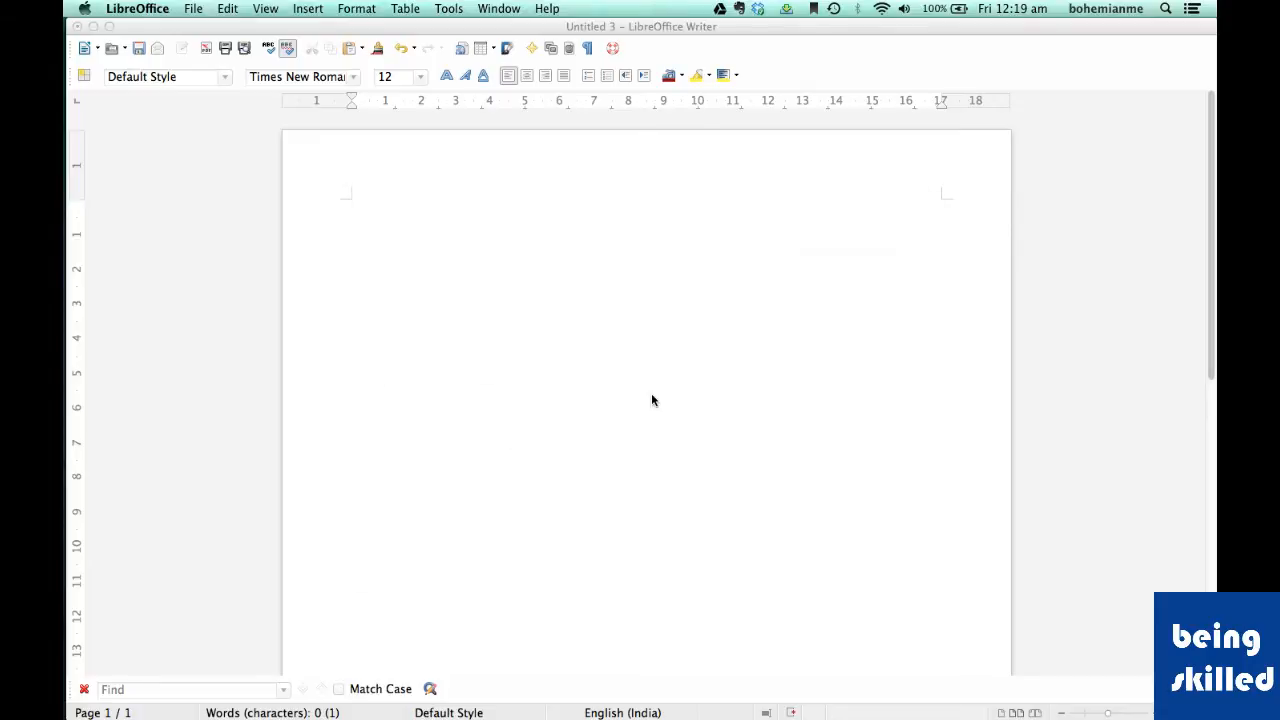
text(Uygyug)
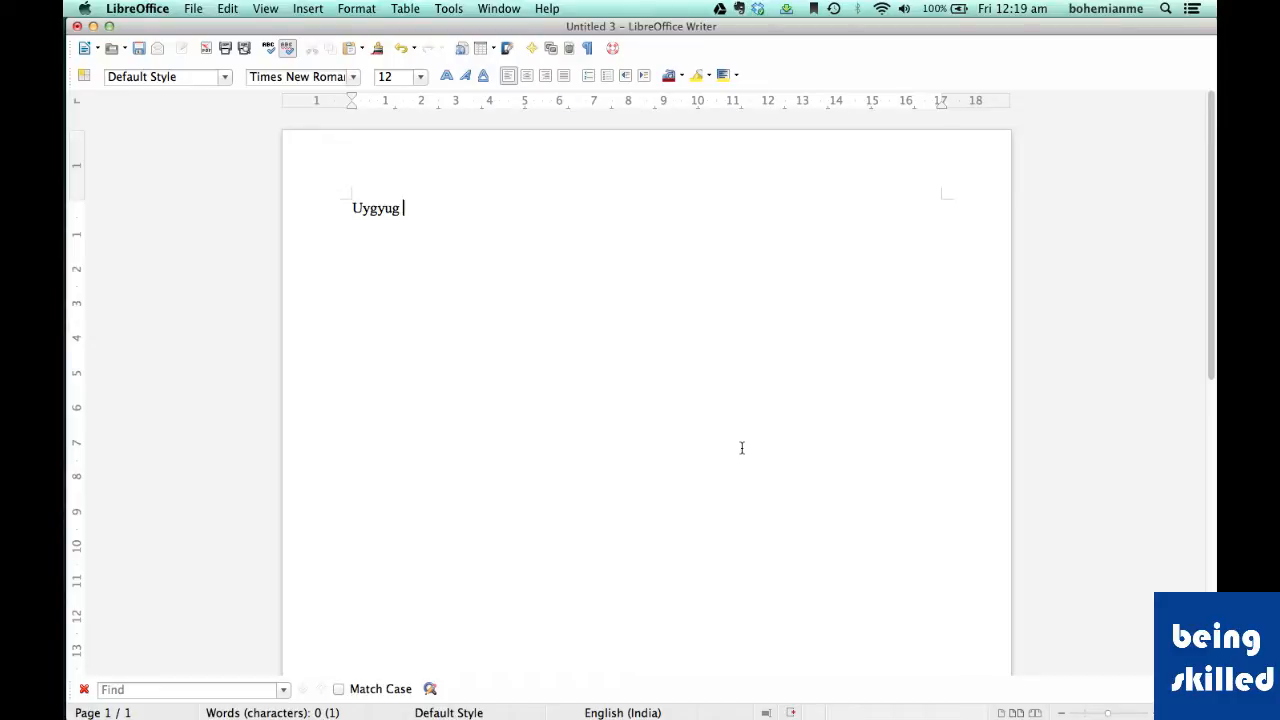
text(uhuh uhiuhu)
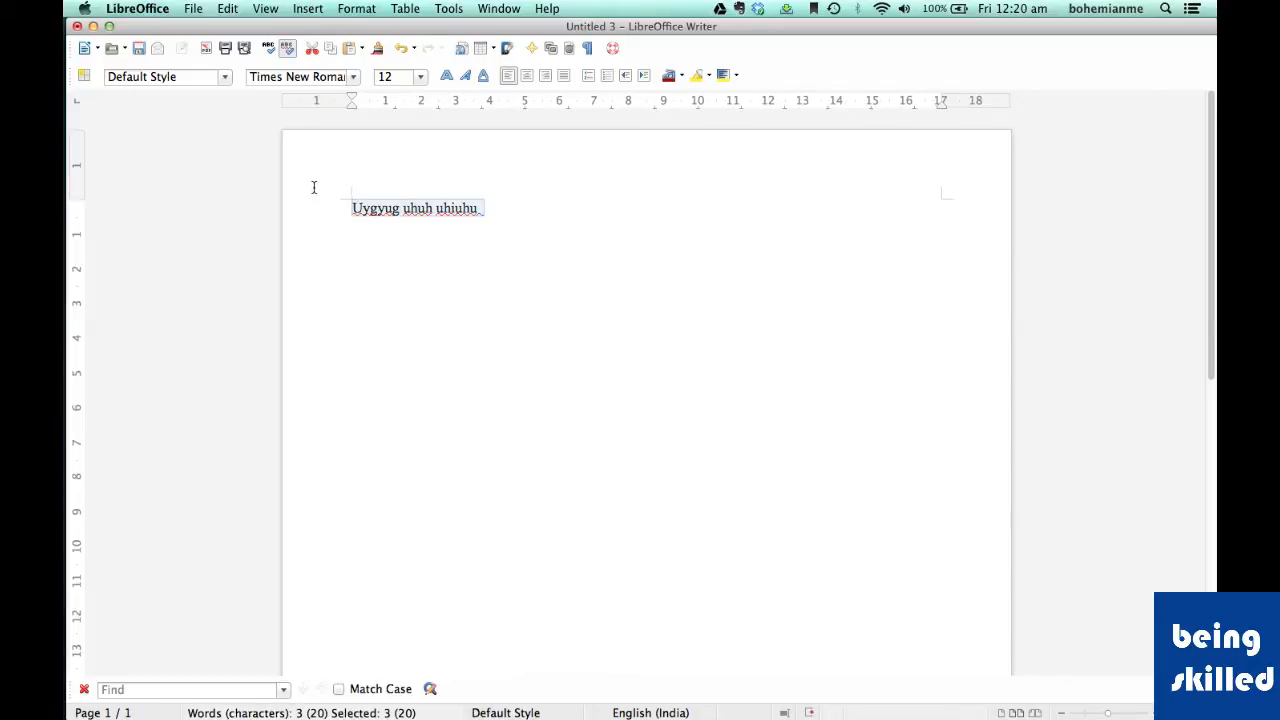
- Append 'hut down' at the end of the line
click(505, 243)
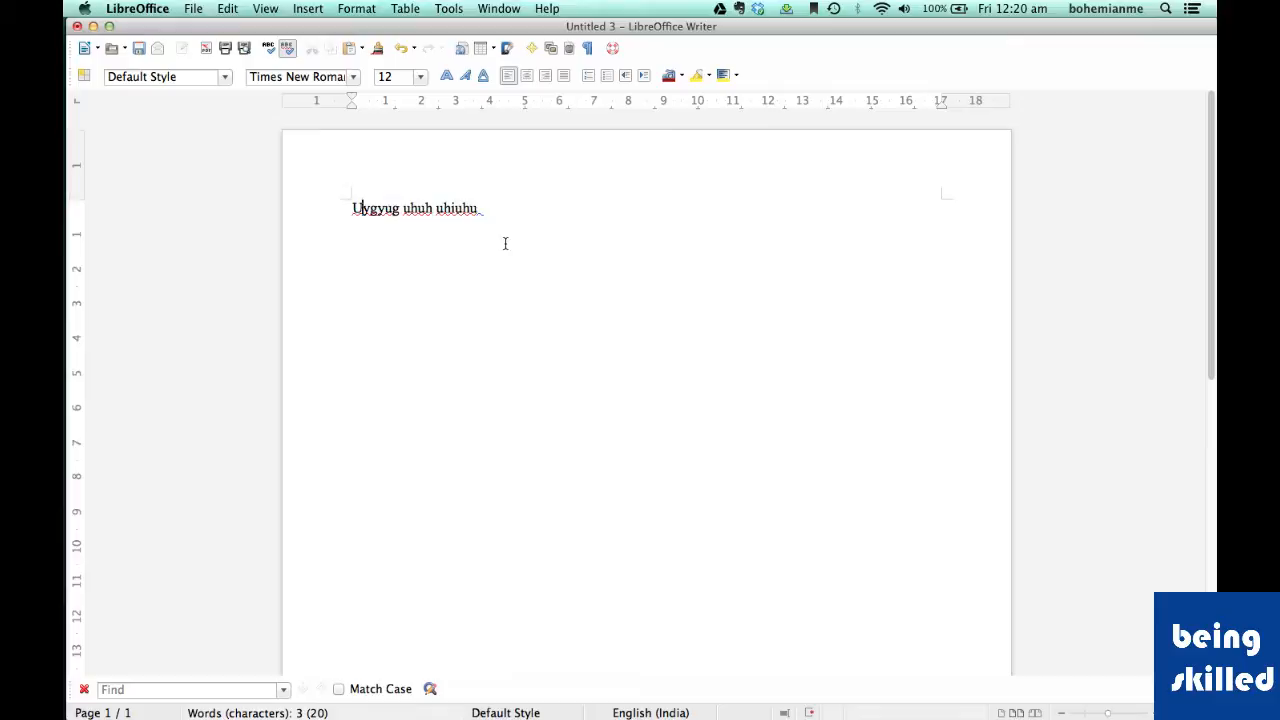
text(hut)
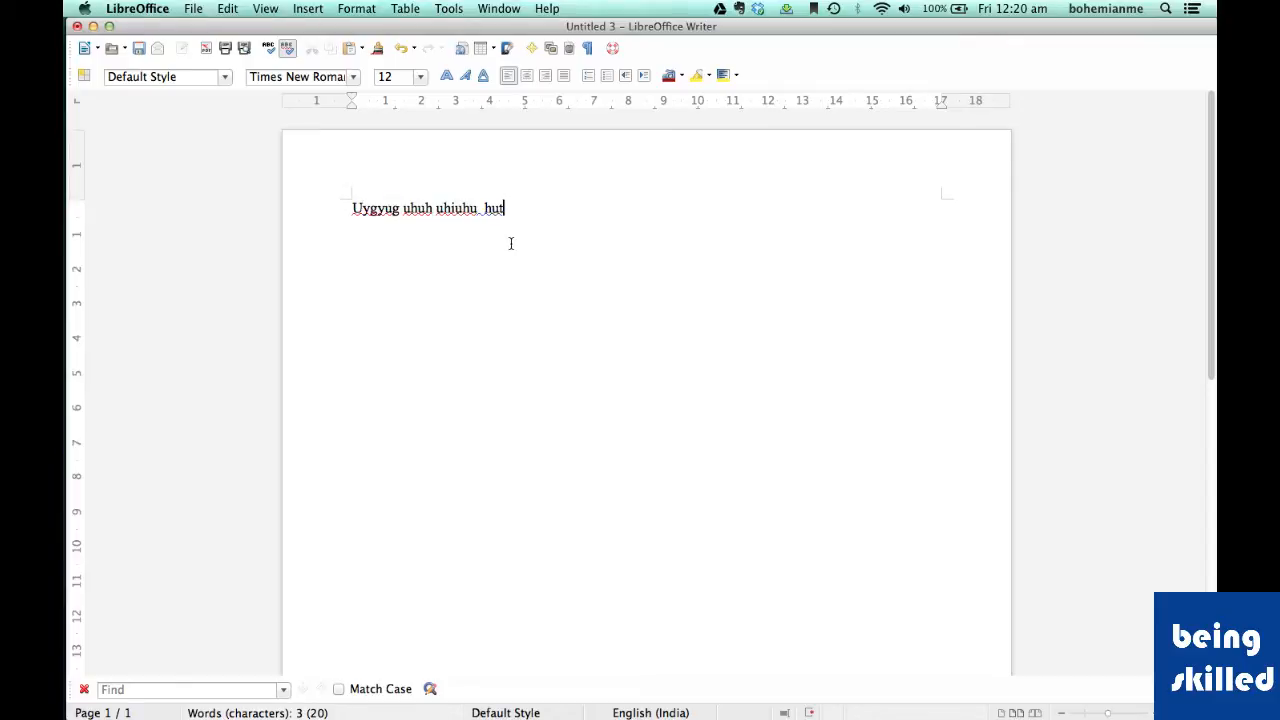
text(dow)
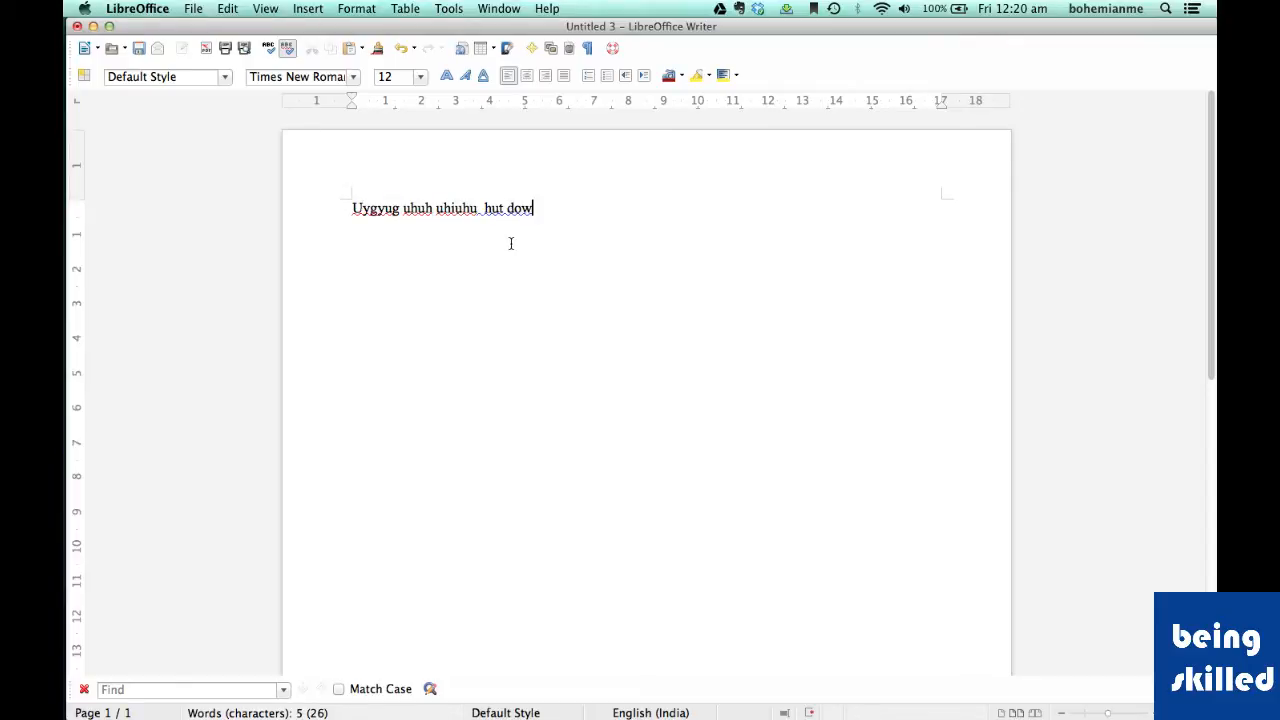
text(n)
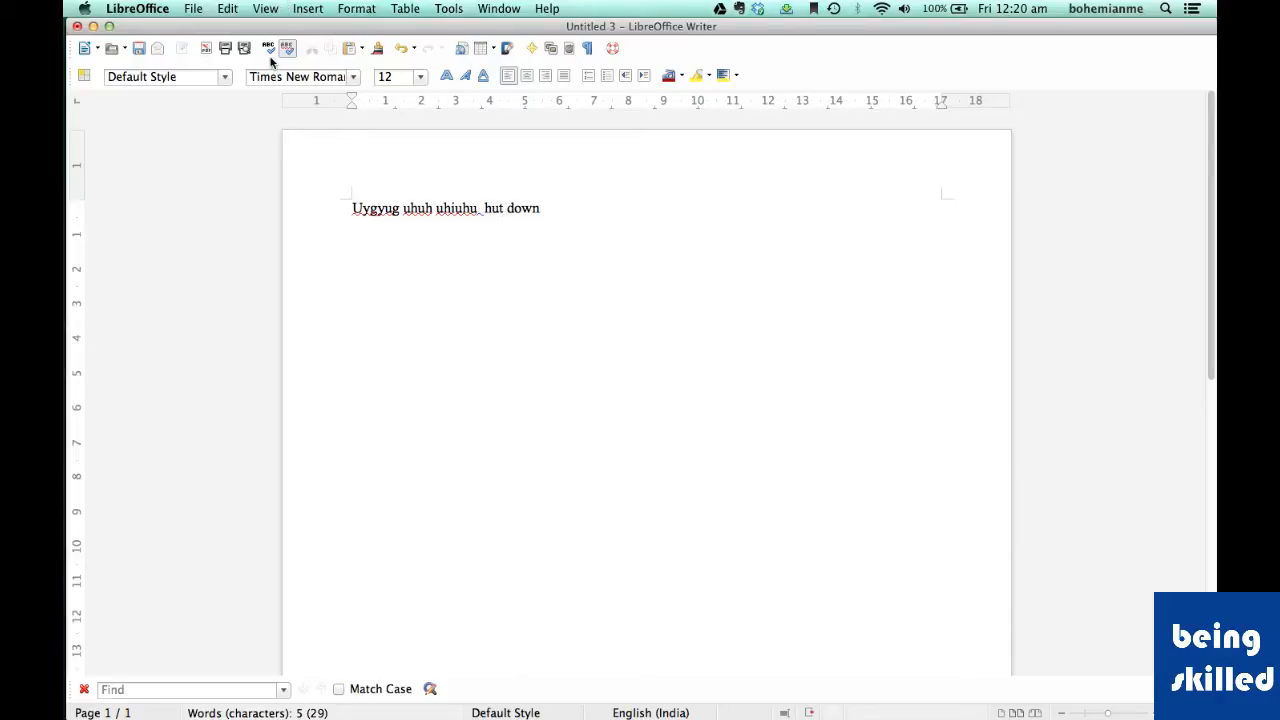
- Run Spelling and Grammar and replace Uygyug with Muggy
click(267, 48)
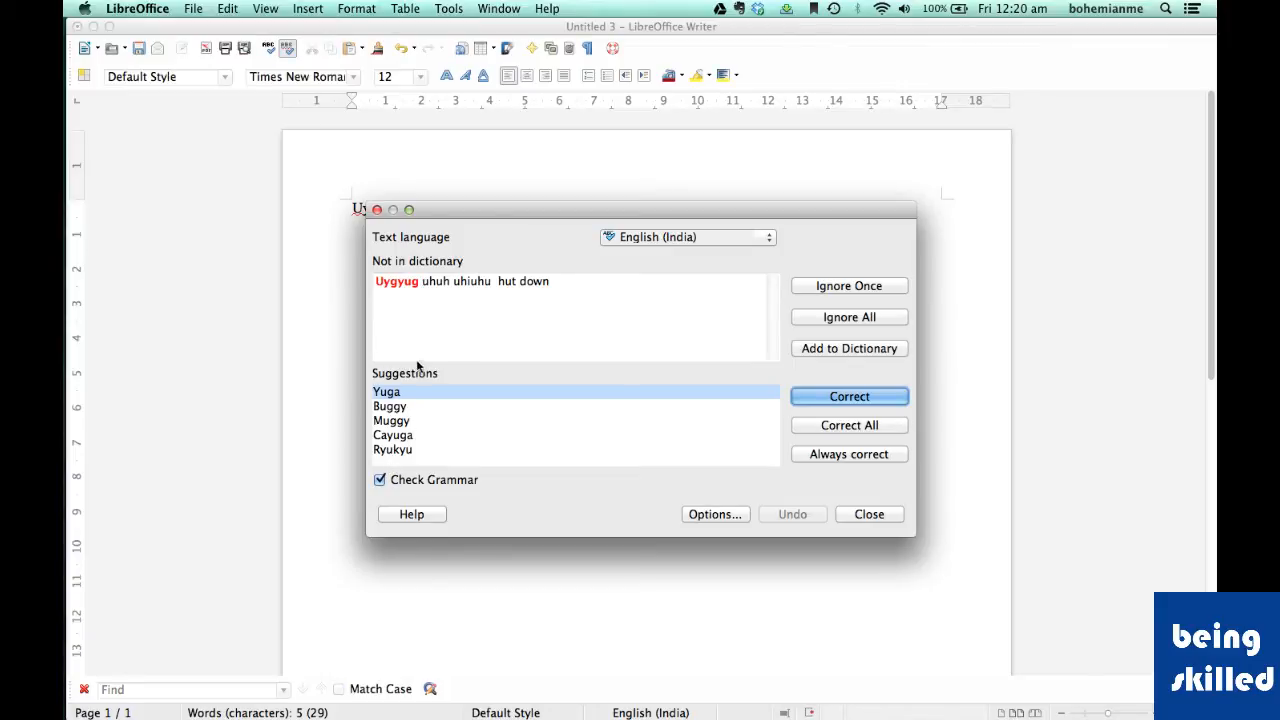
mouse_move(418, 421)
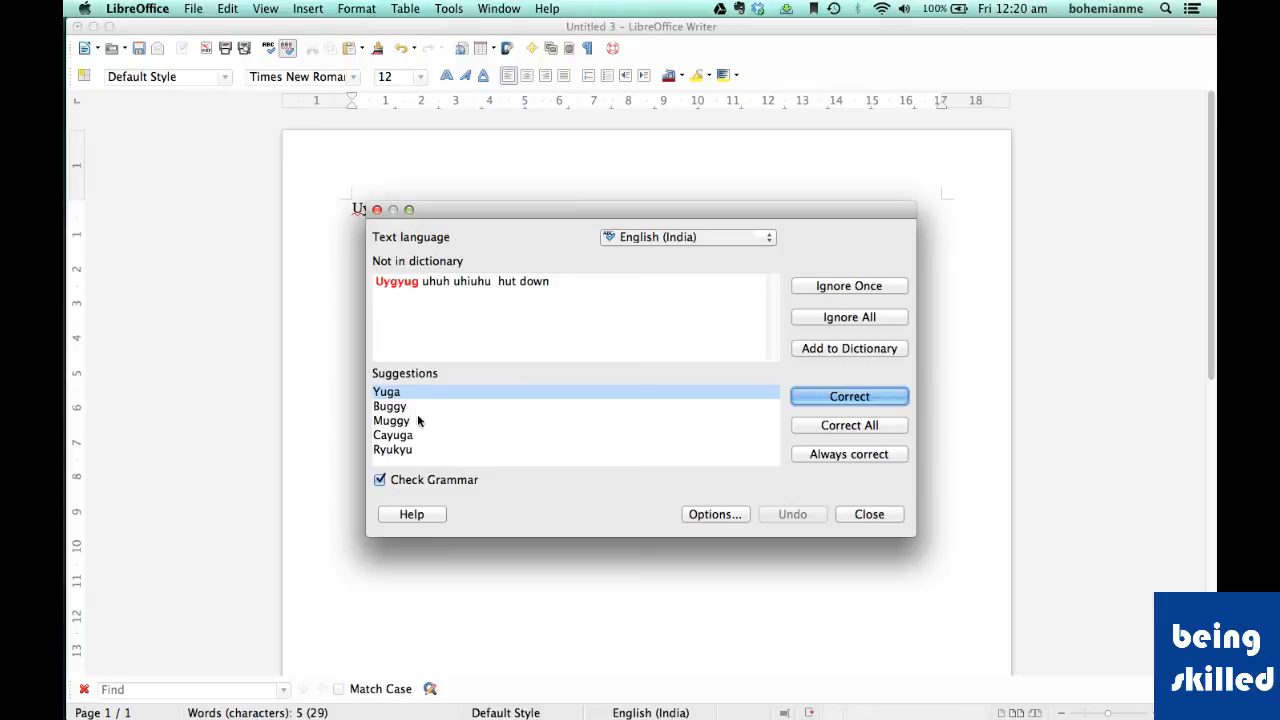
click(391, 421)
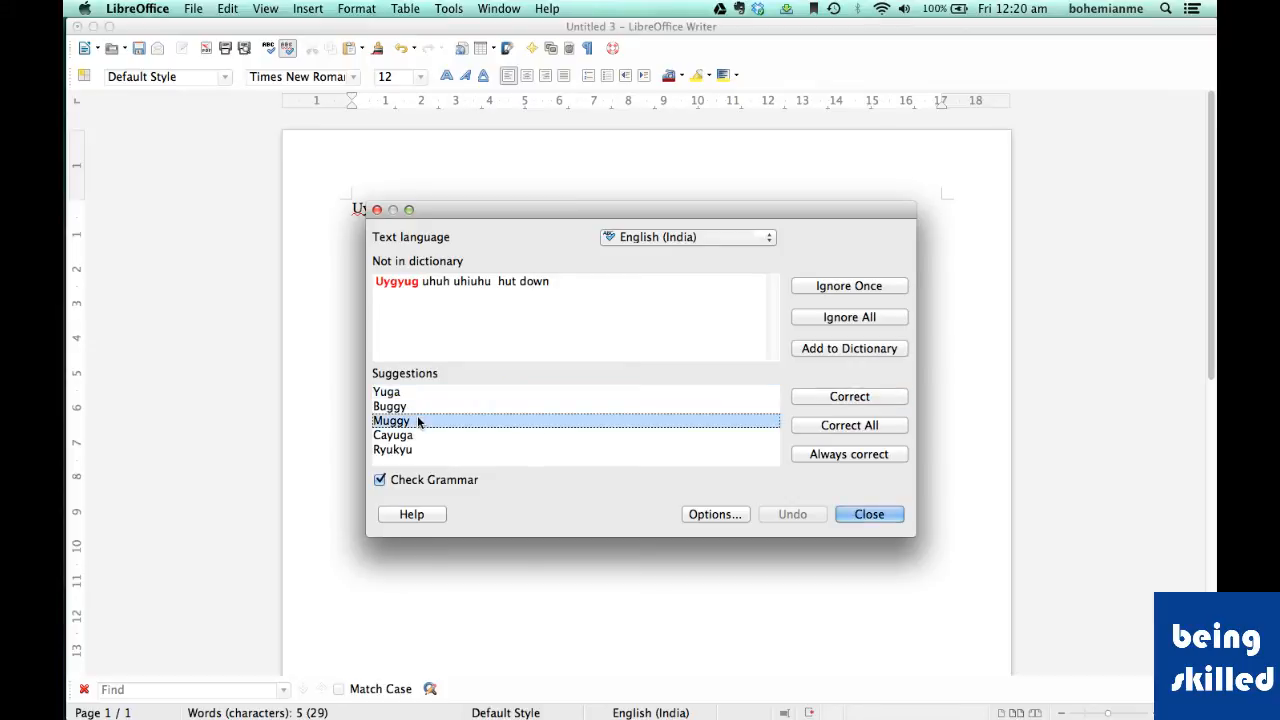
click(391, 420)
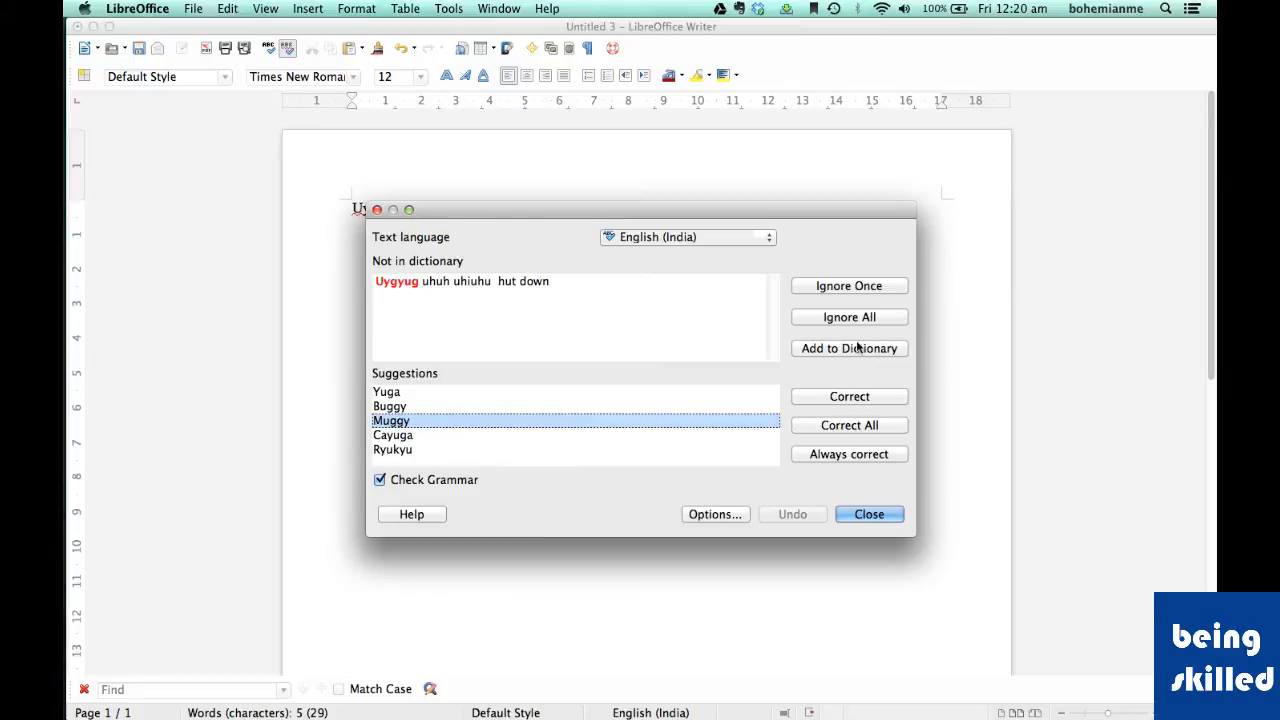
click(849, 396)
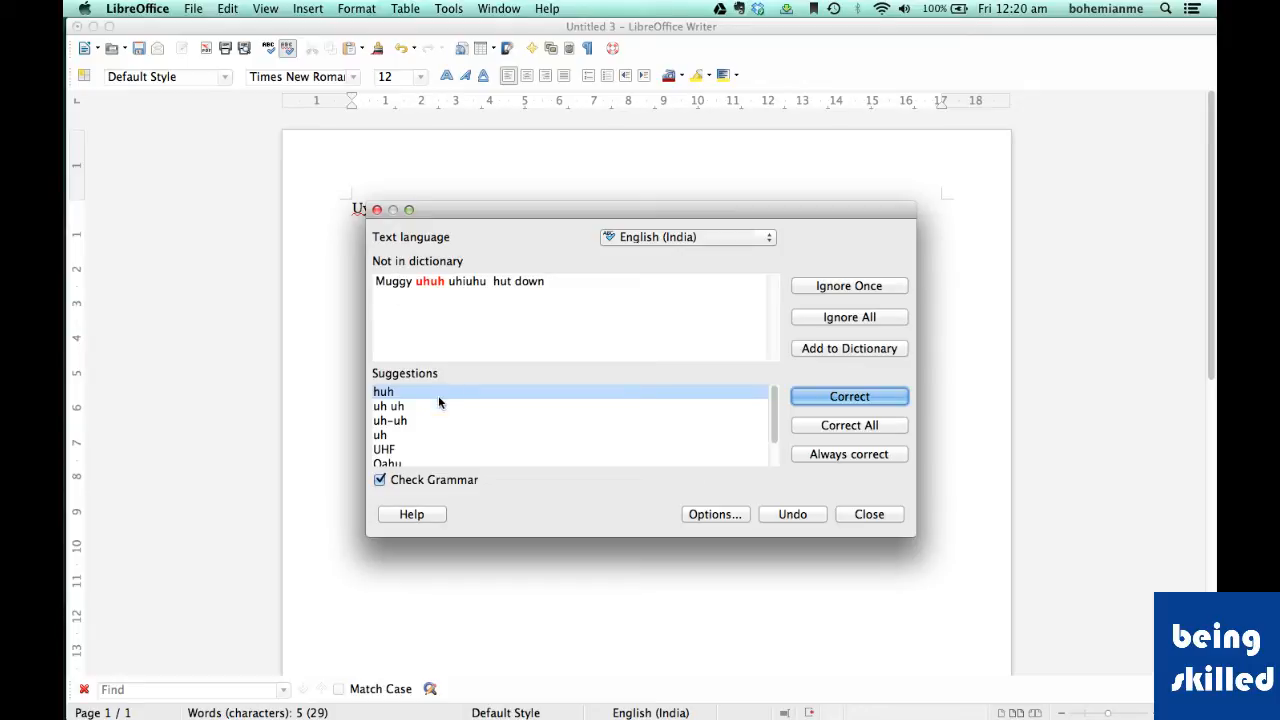
- Replace uhuh with Oahu and uhiuhu with chihuahua, then close the dialog
scroll(down, 3)
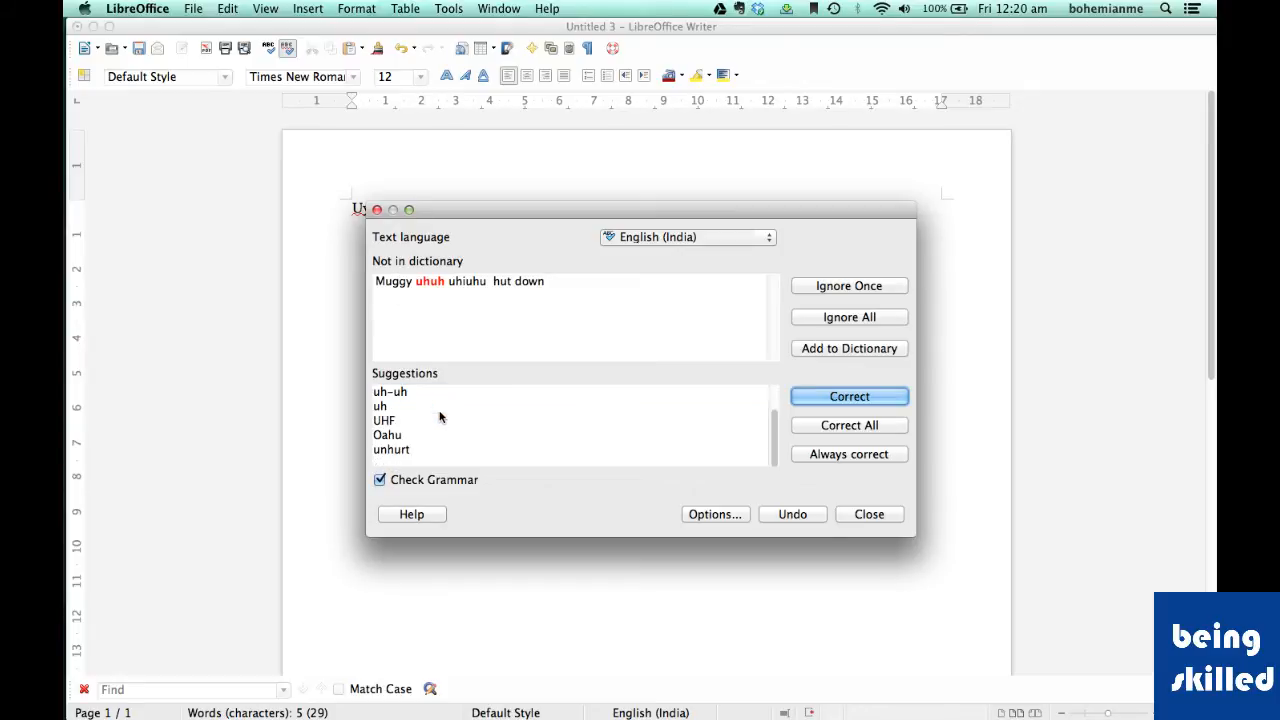
mouse_move(427, 383)
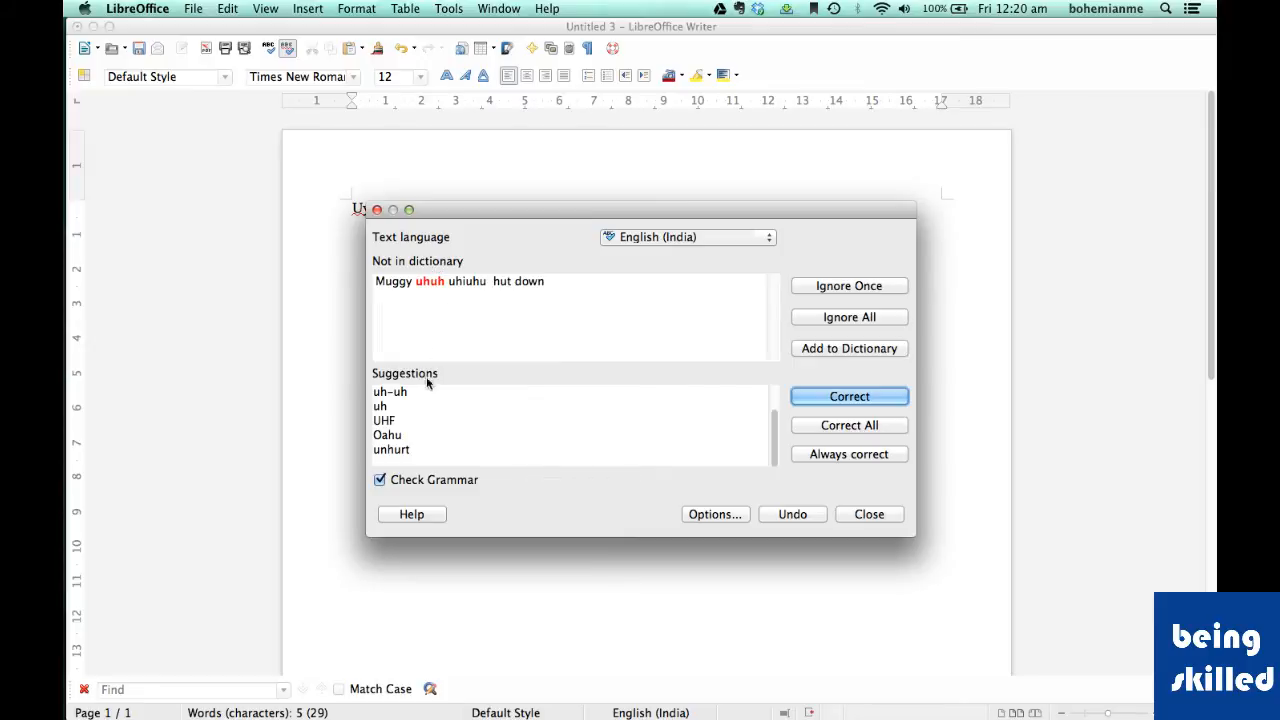
mouse_move(422, 438)
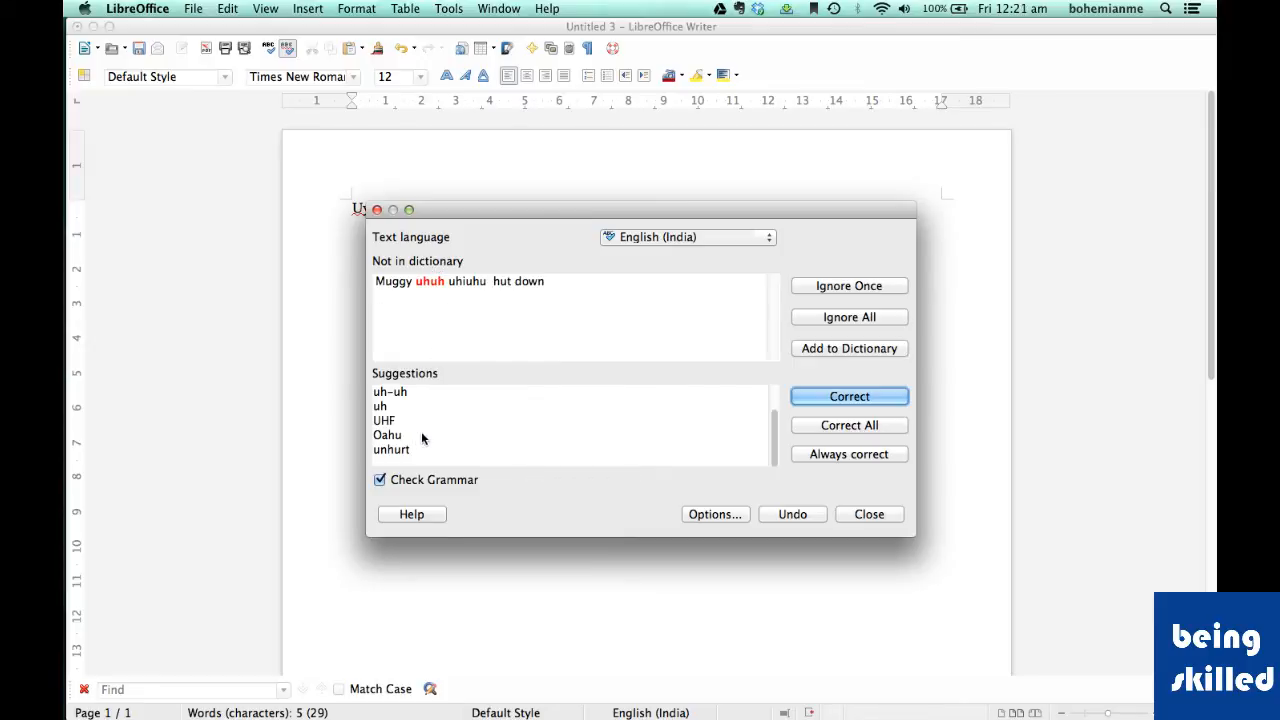
click(388, 434)
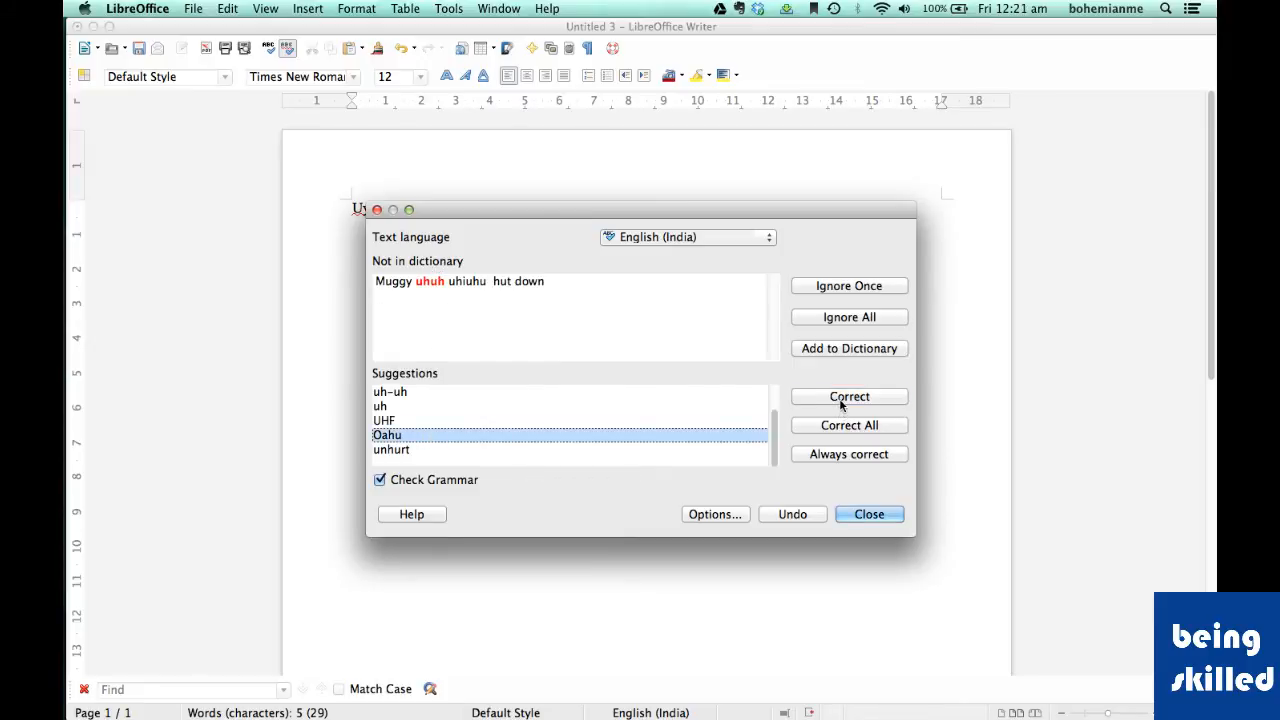
click(849, 396)
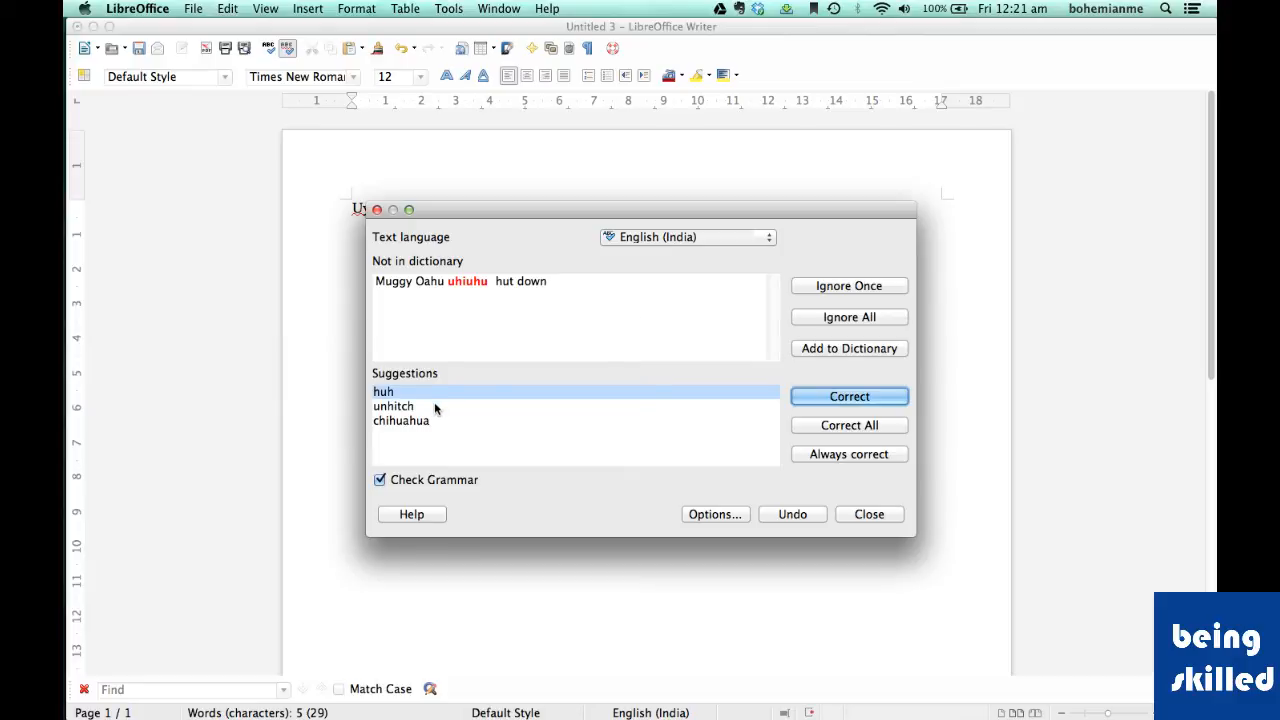
click(401, 420)
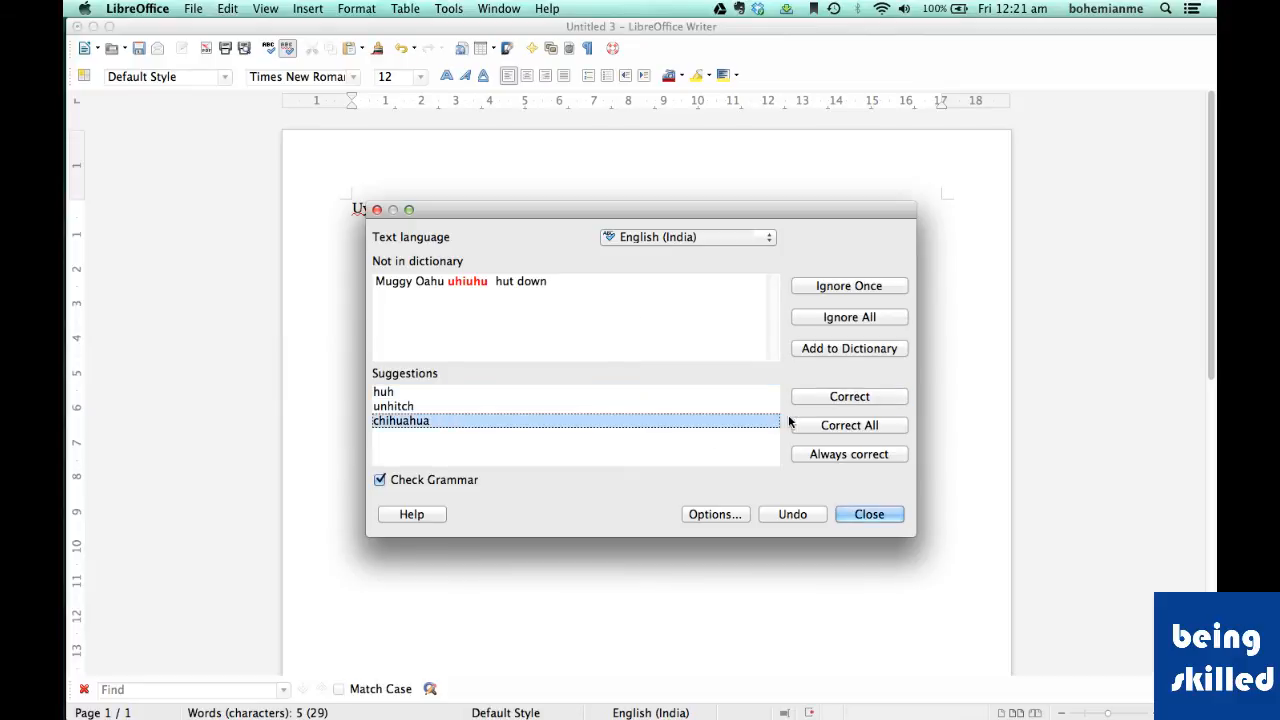
click(849, 396)
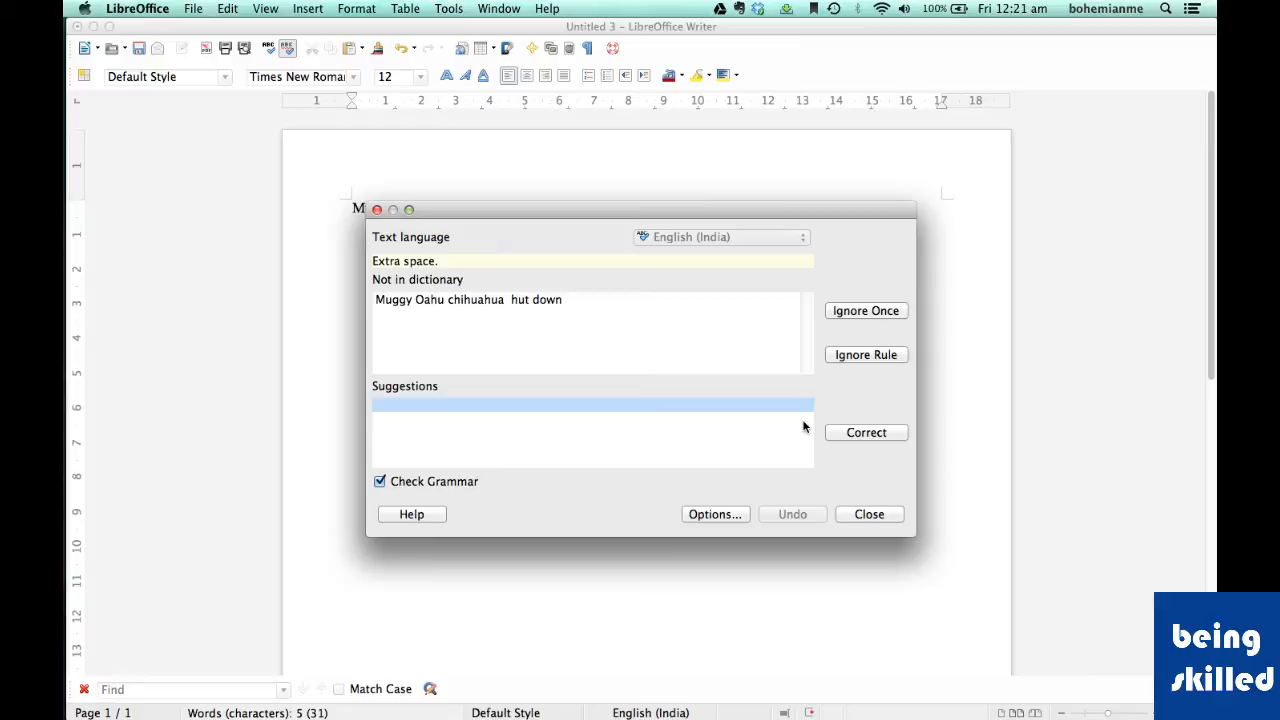
mouse_move(399, 303)
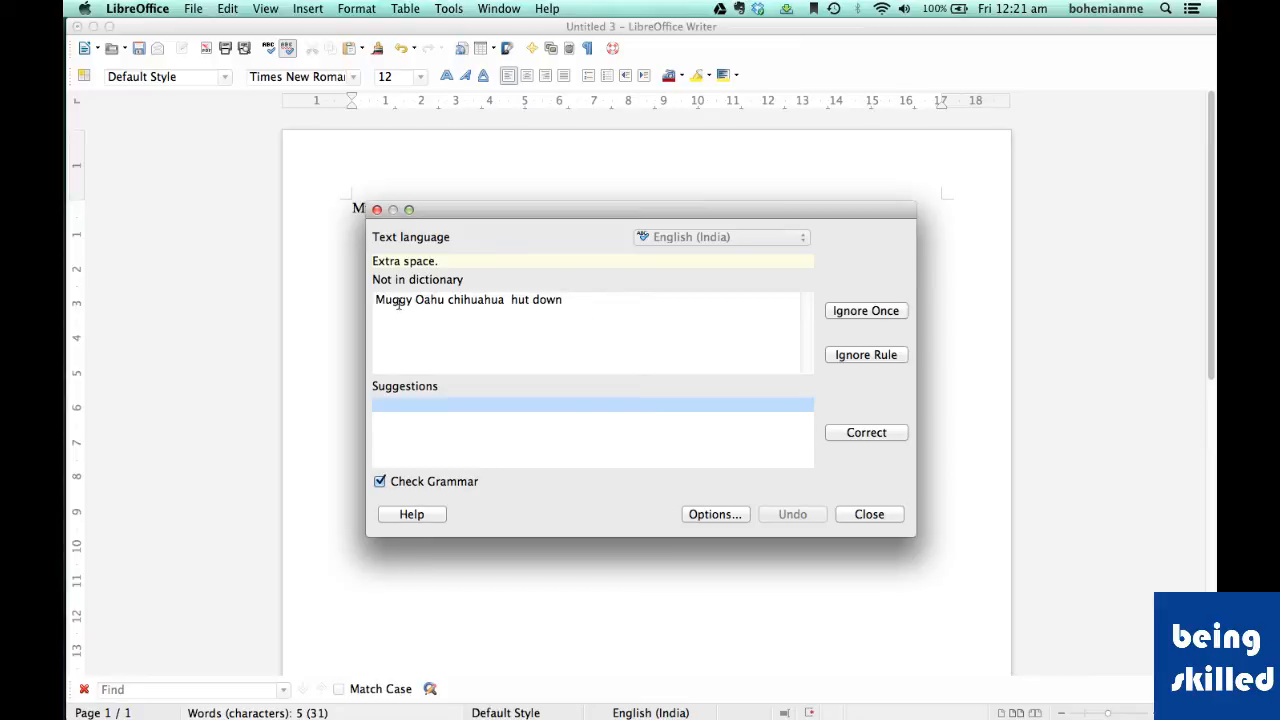
mouse_move(585, 310)
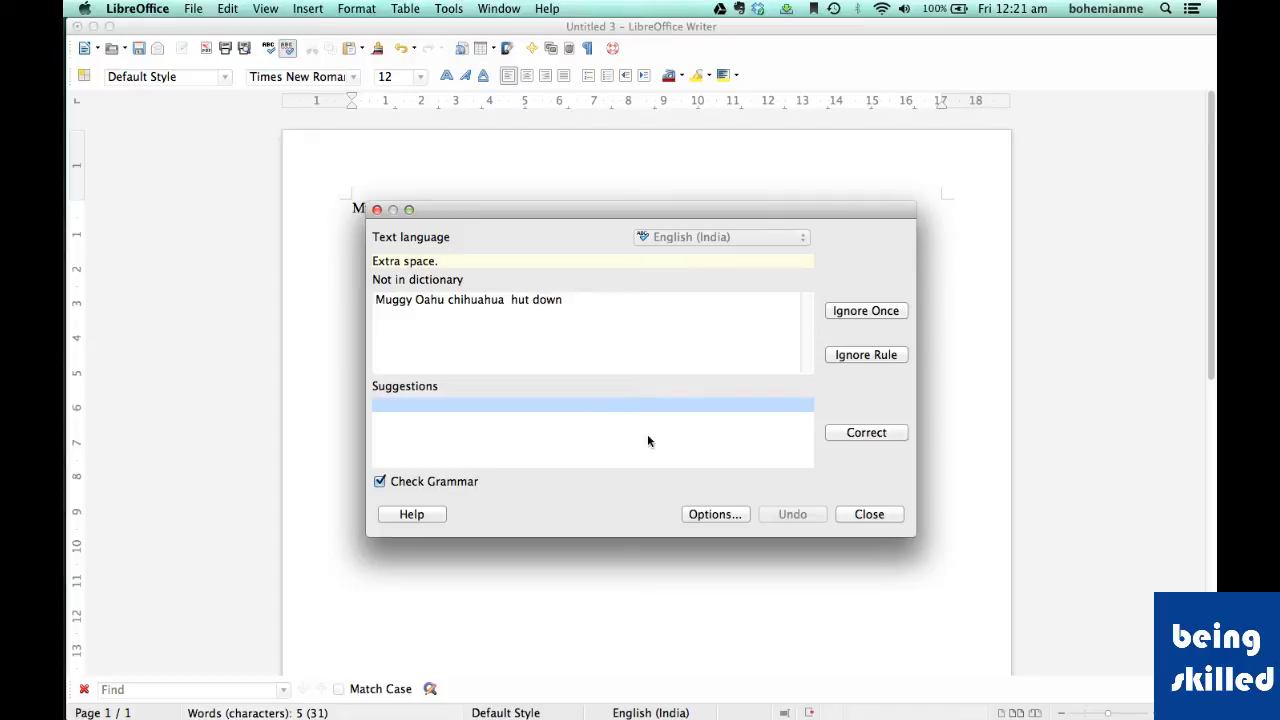
mouse_move(877, 528)
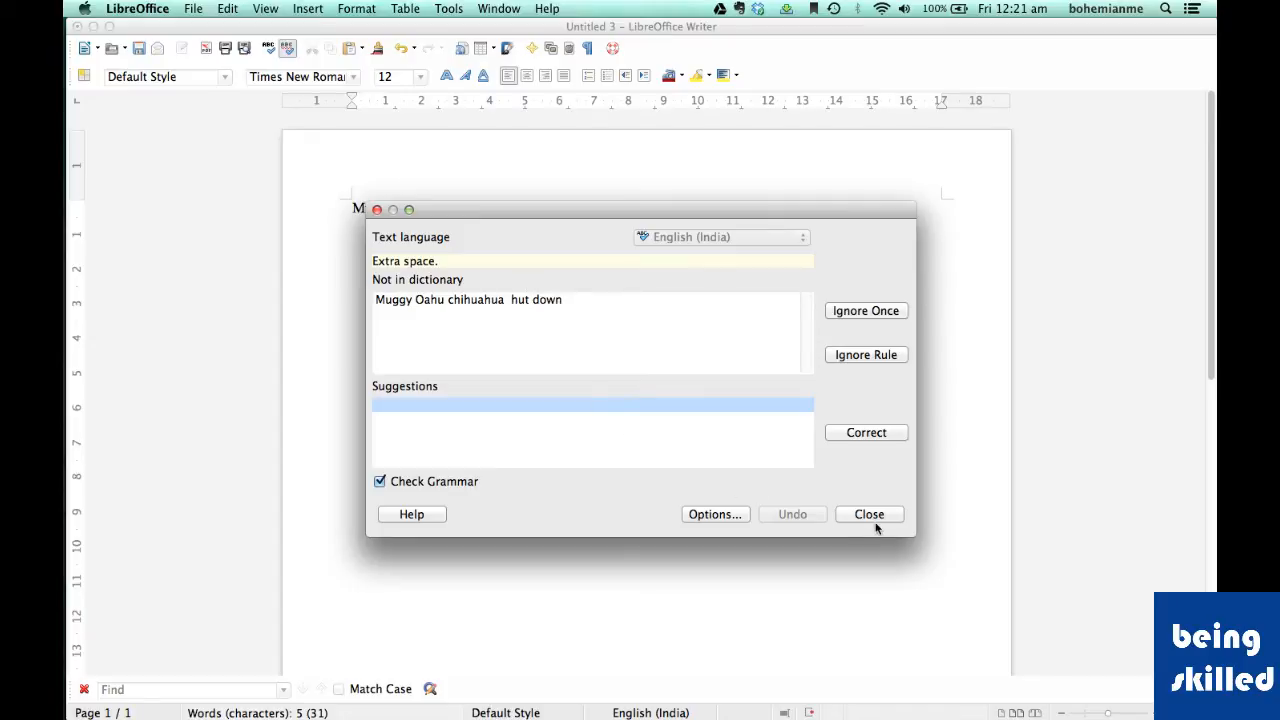
click(868, 514)
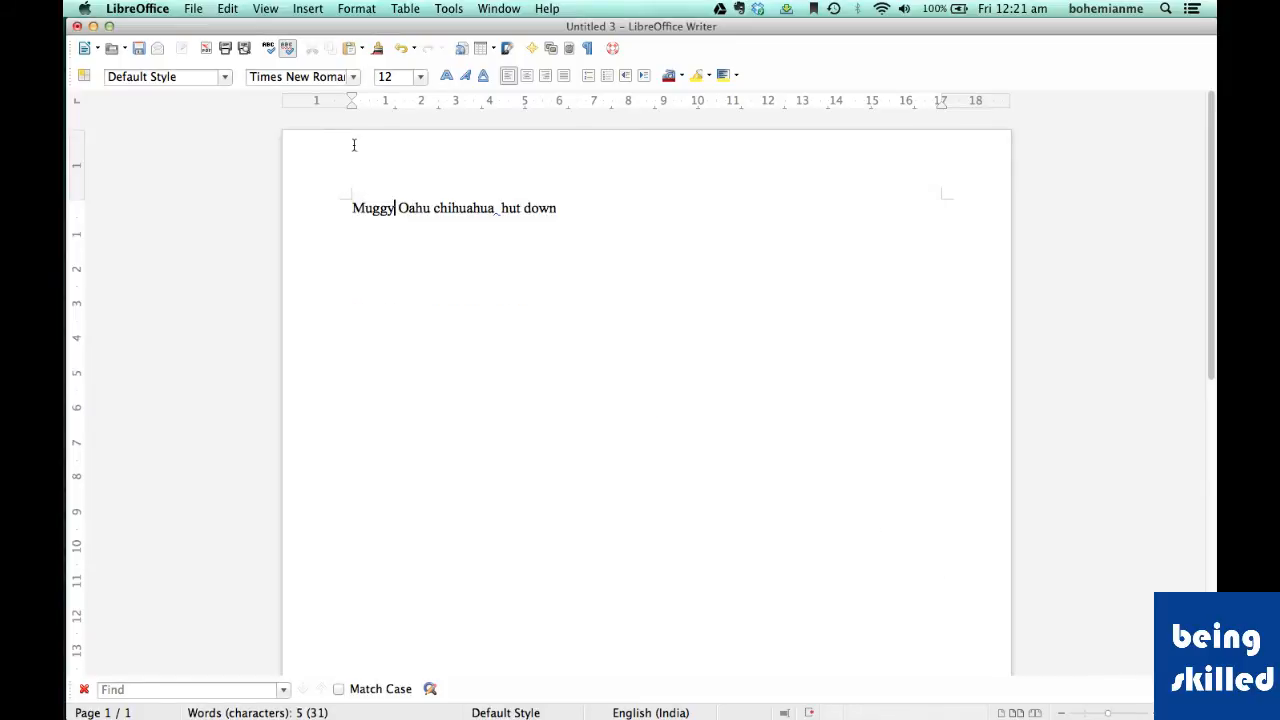
mouse_move(289, 48)
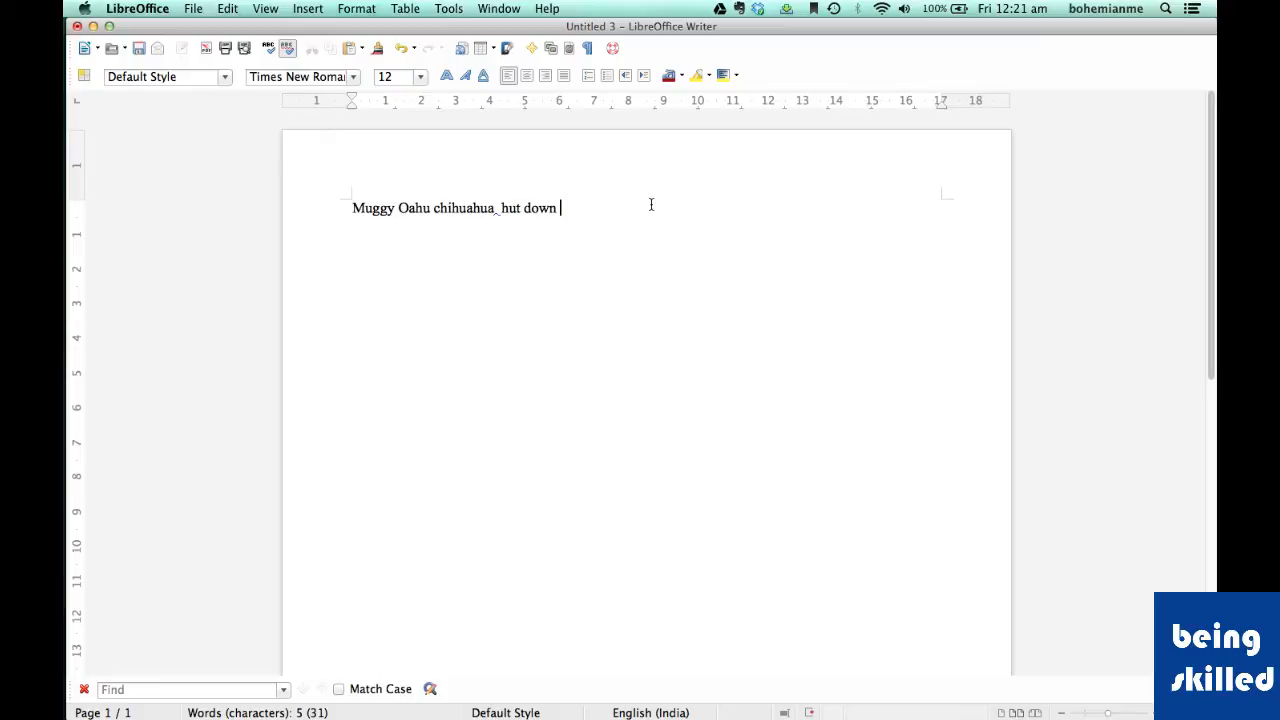
- Append 'uhuhu ijij', run a spelling check, and close it without correcting anything
text(uhuhu ijij)
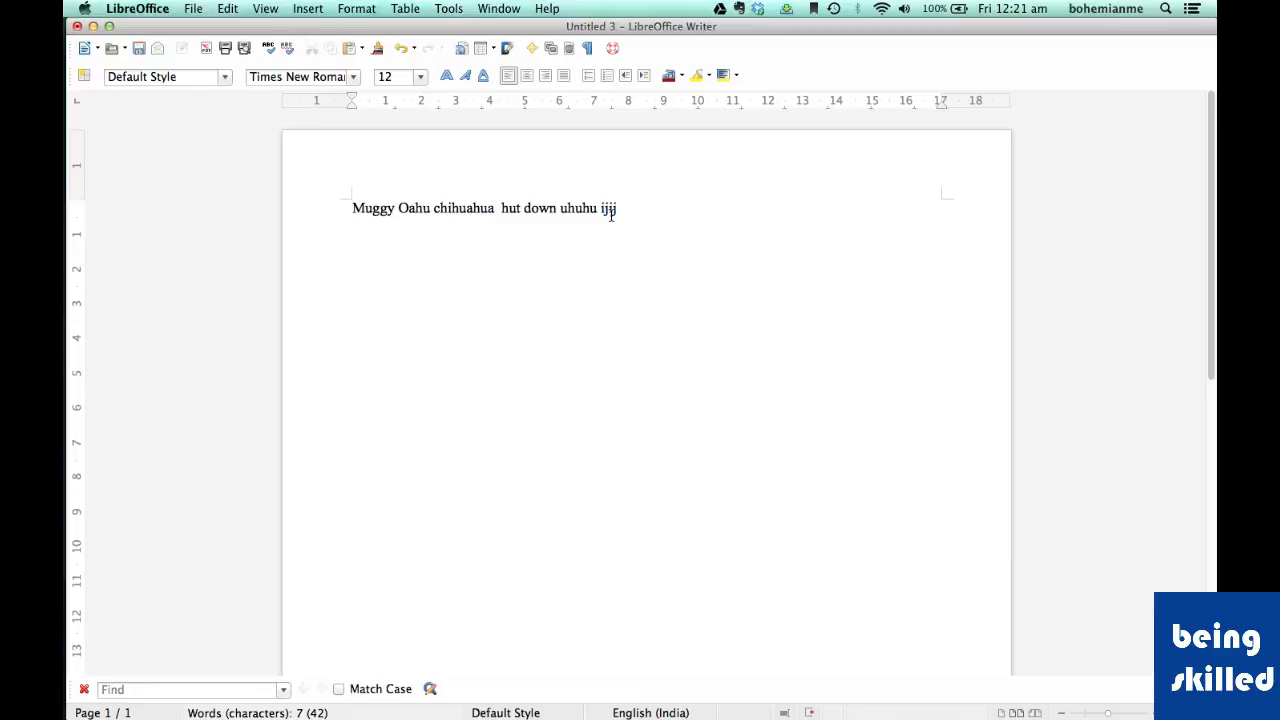
mouse_move(269, 48)
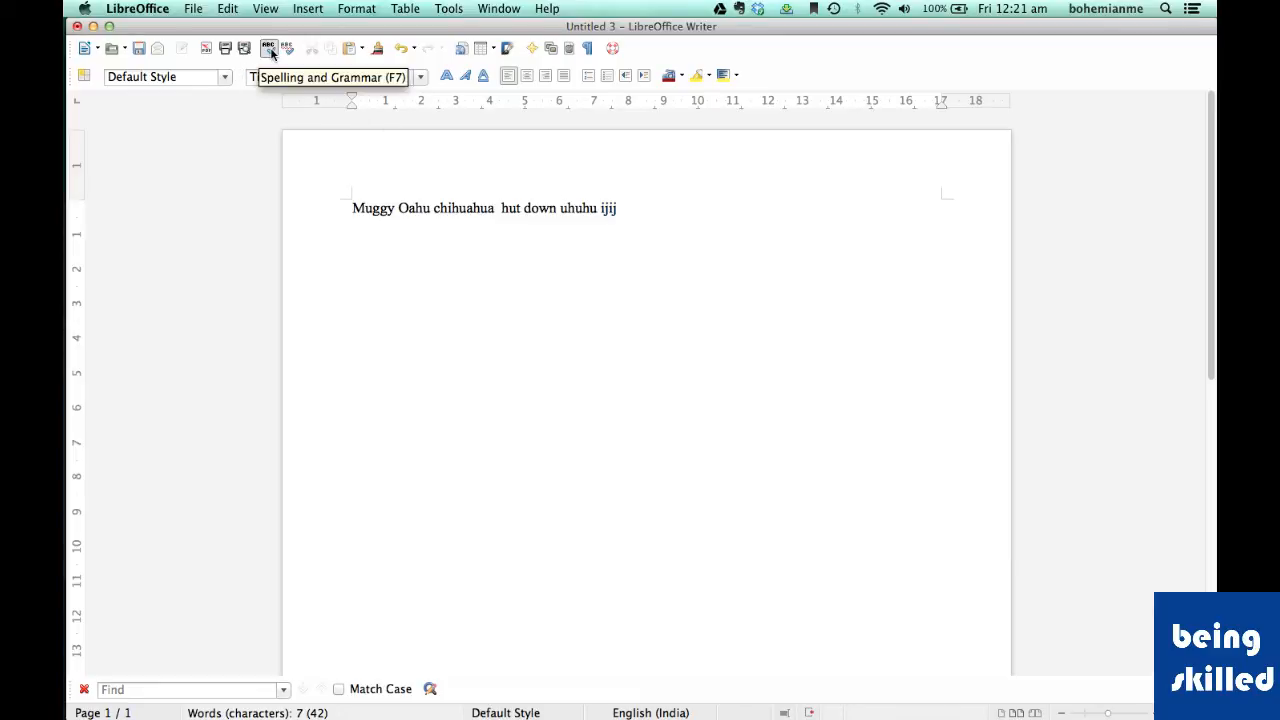
click(269, 48)
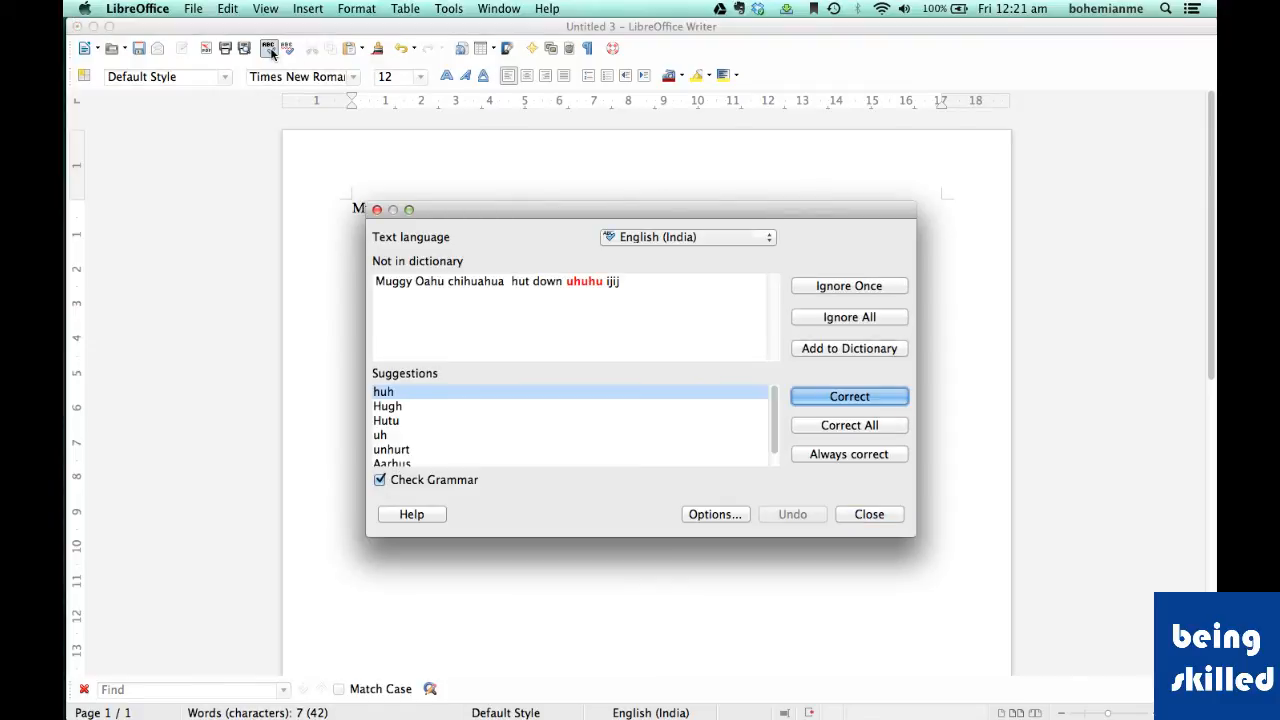
mouse_move(268, 48)
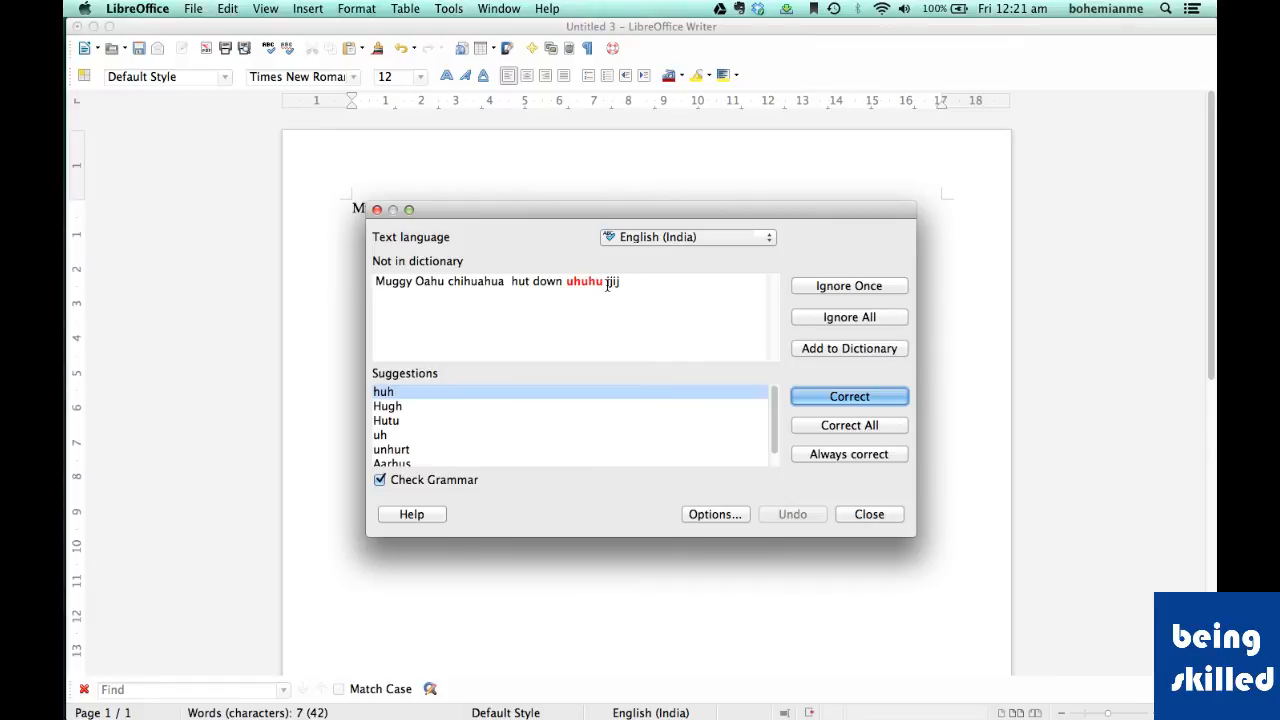
click(868, 514)
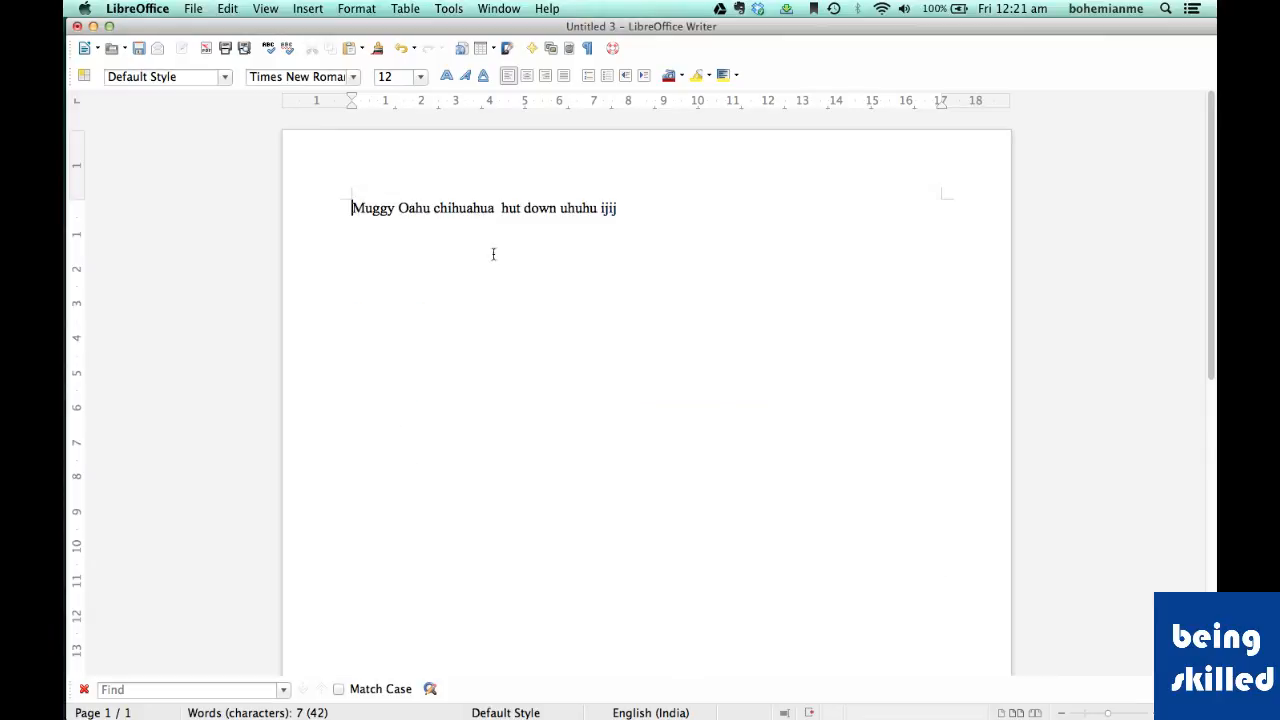
mouse_move(288, 48)
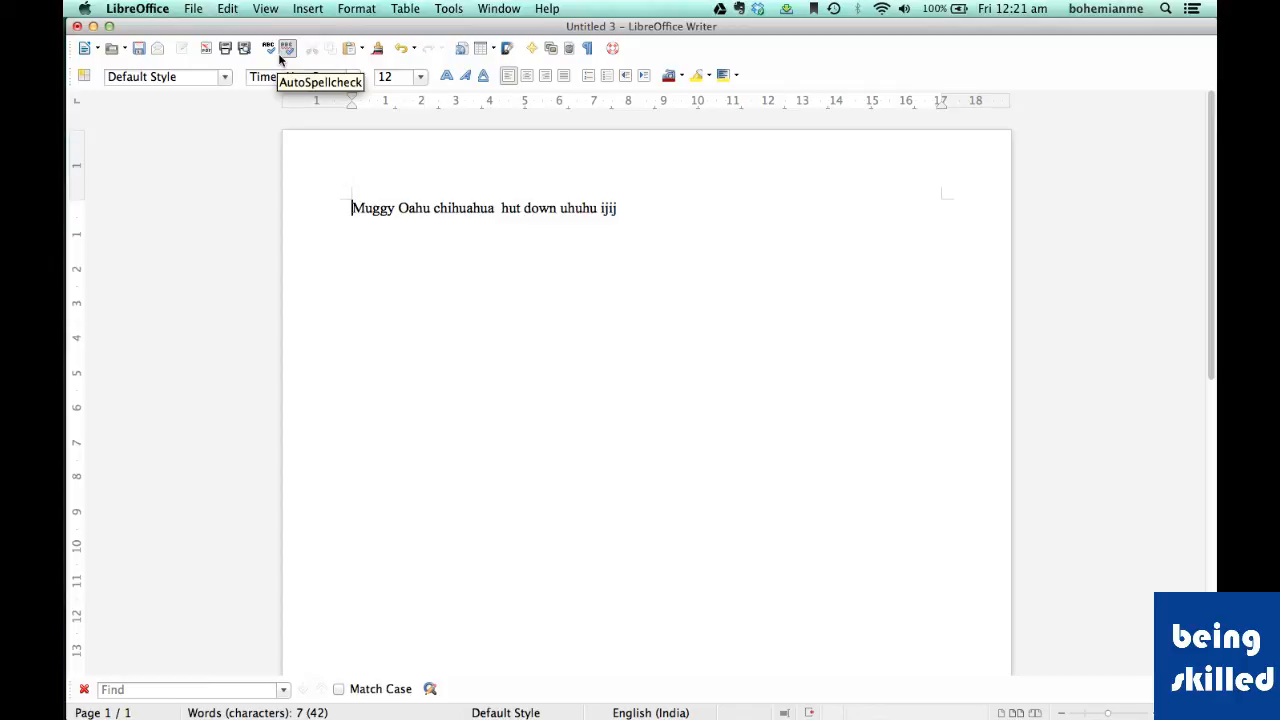
mouse_move(294, 118)
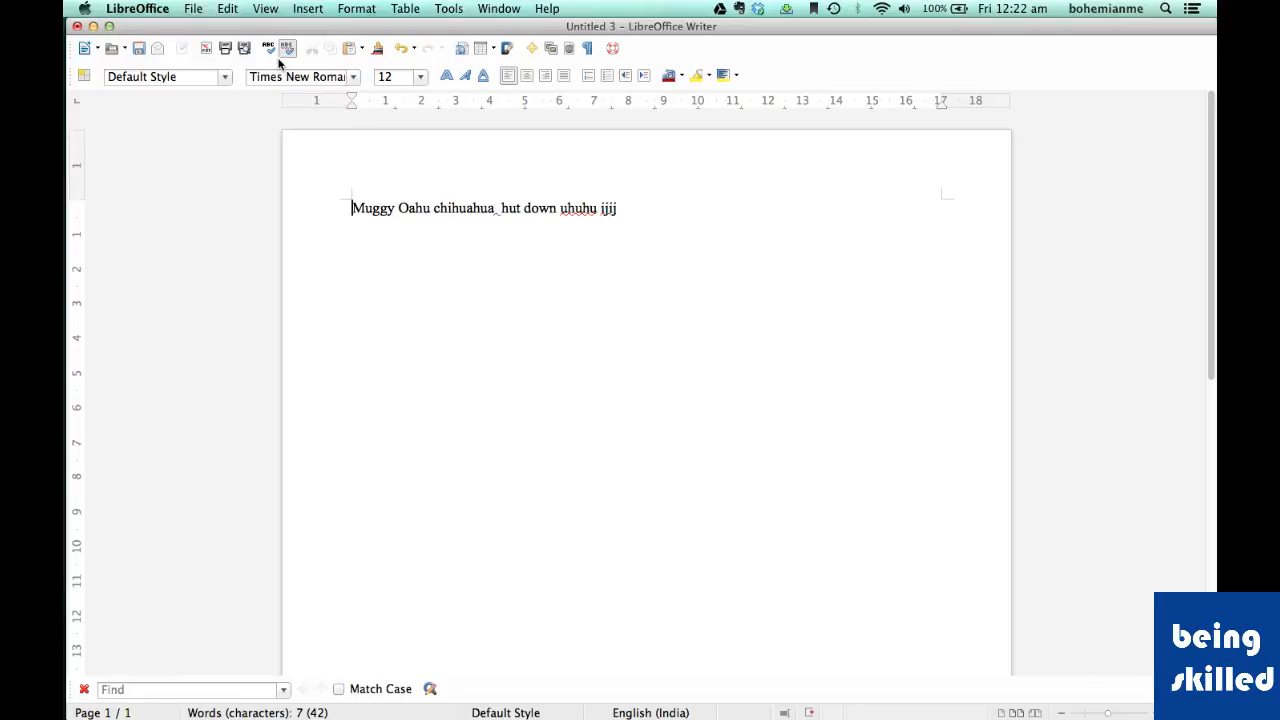
mouse_move(288, 48)
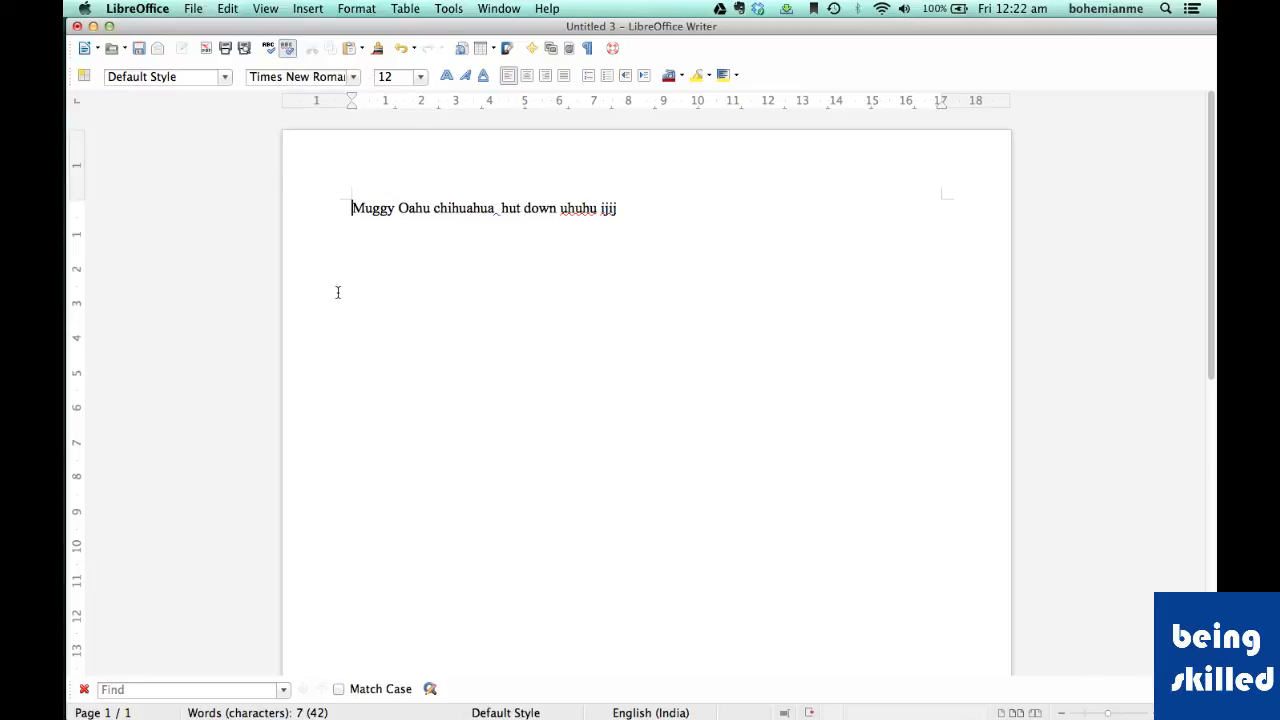
mouse_move(300, 76)
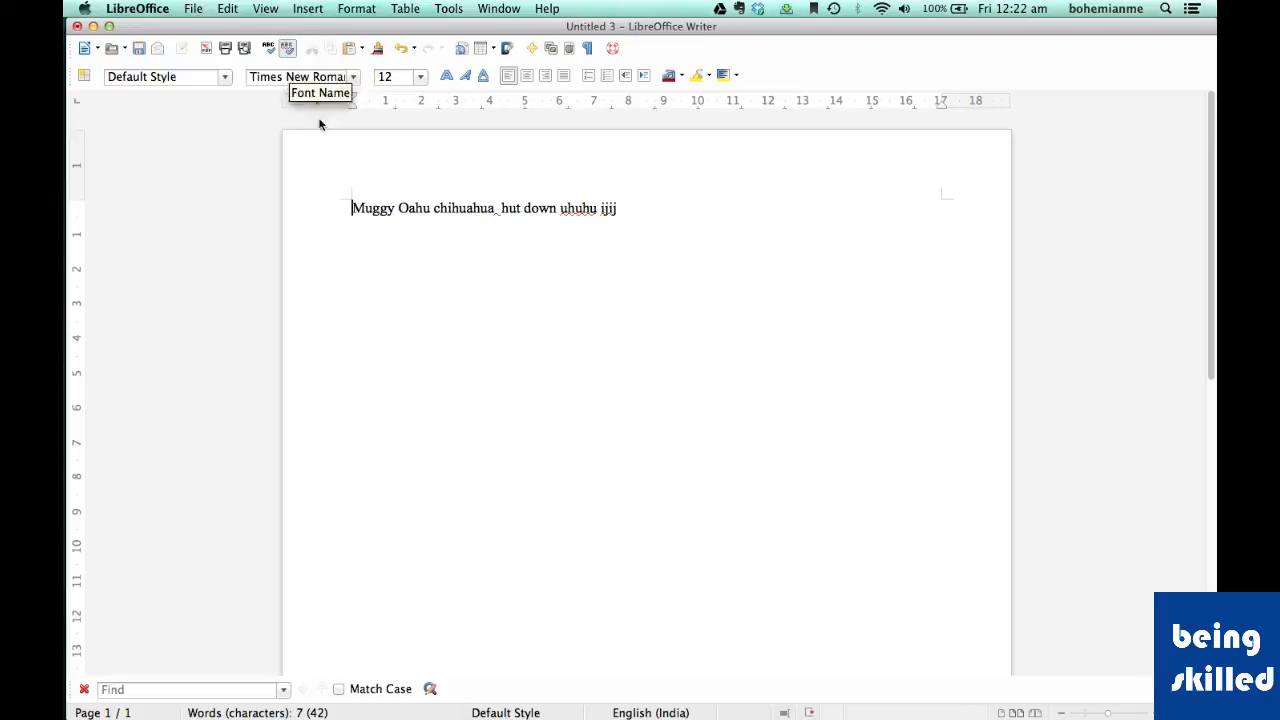